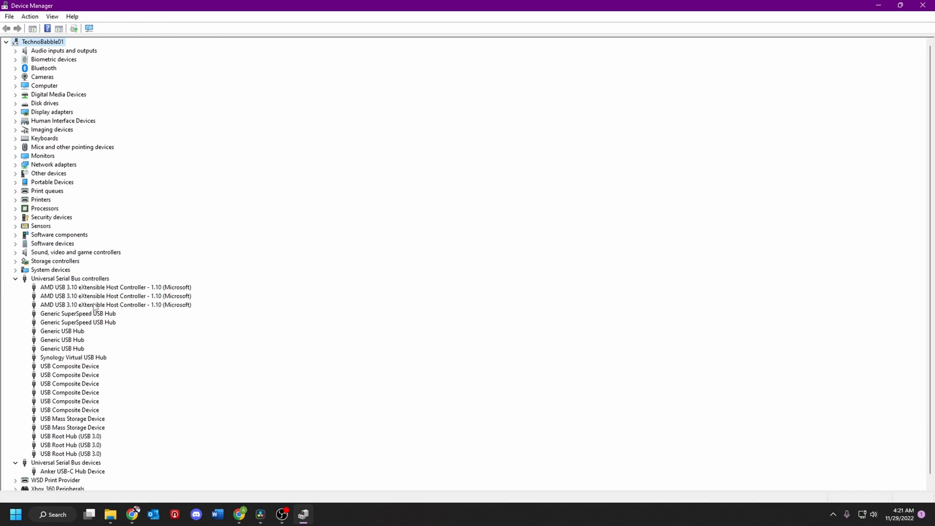
Check that the Generic USB Hub reports working properly in its Properties
double_click(62, 331)
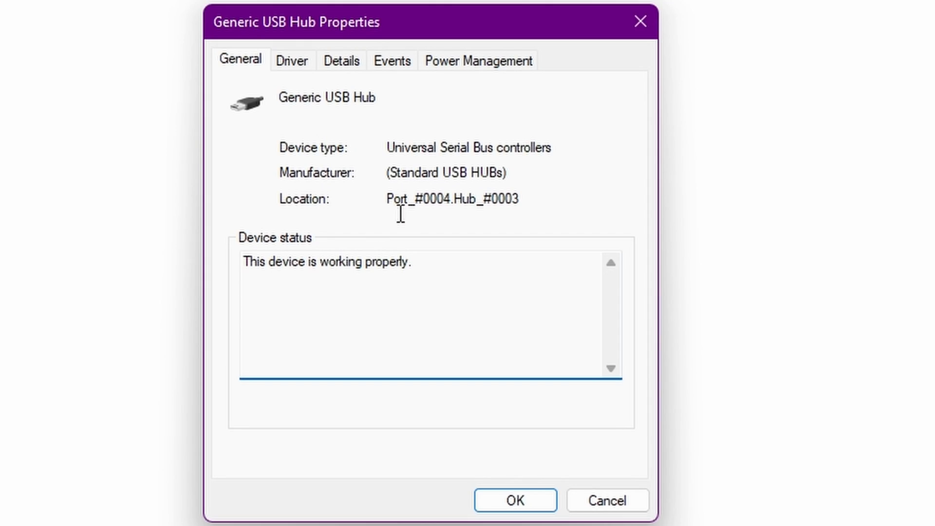
click(477, 60)
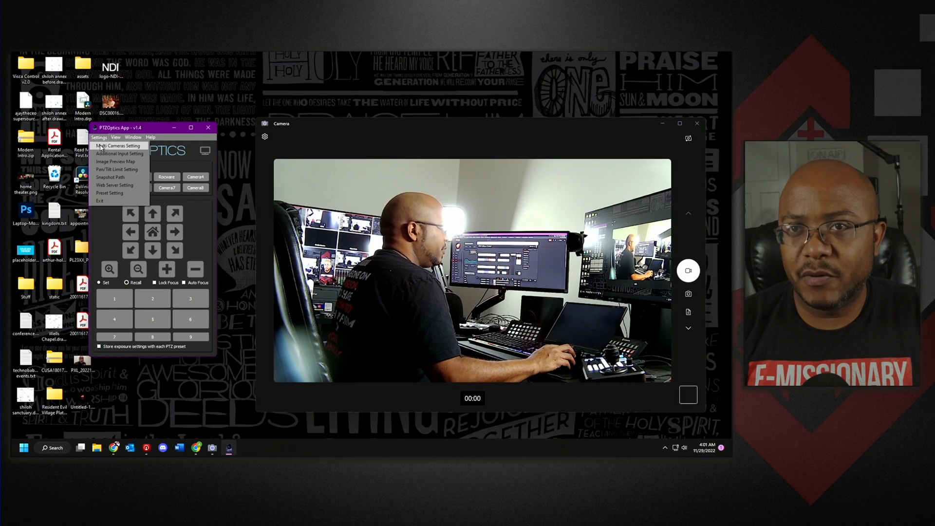
Confirm the Rocware slot uses the HD Camera USB device and save all eight slots with OK
click(116, 146)
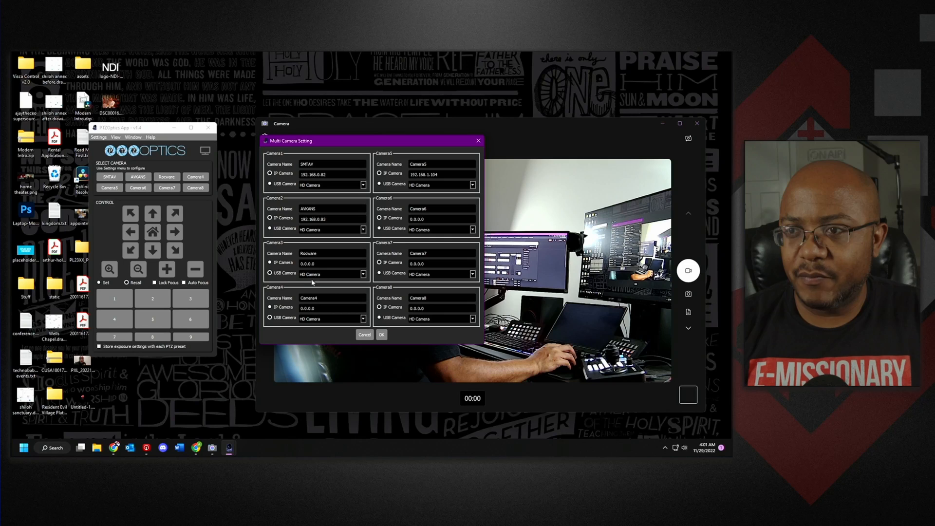
click(362, 274)
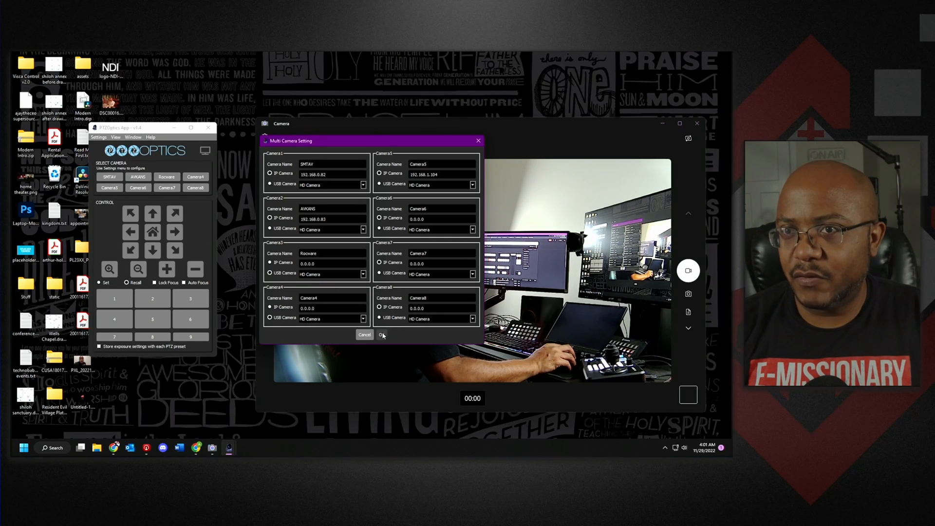
click(382, 334)
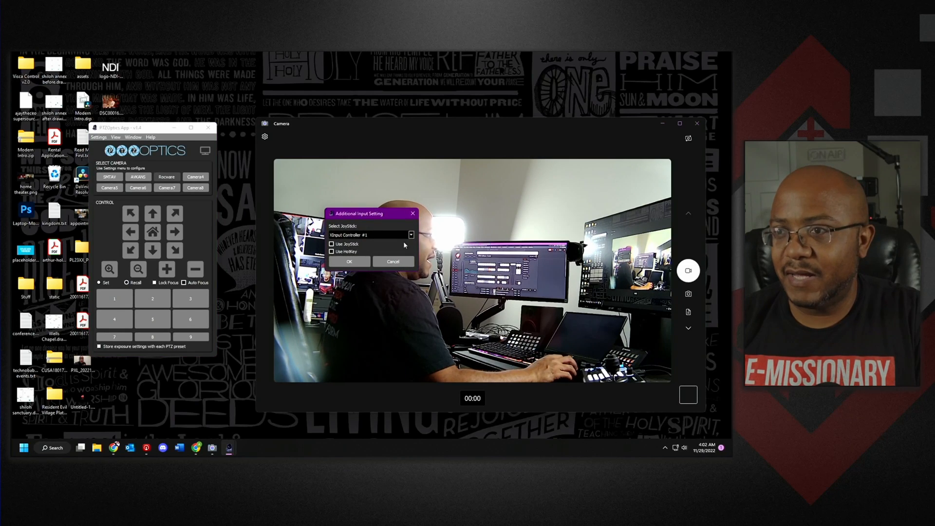
Keep XInput Controller #1 as the joystick and close the Additional Input Setting dialog
click(393, 261)
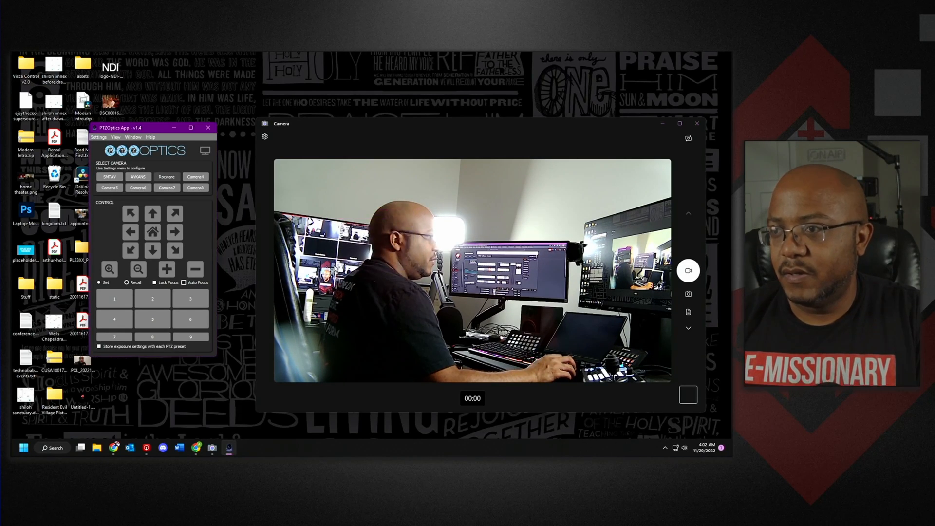